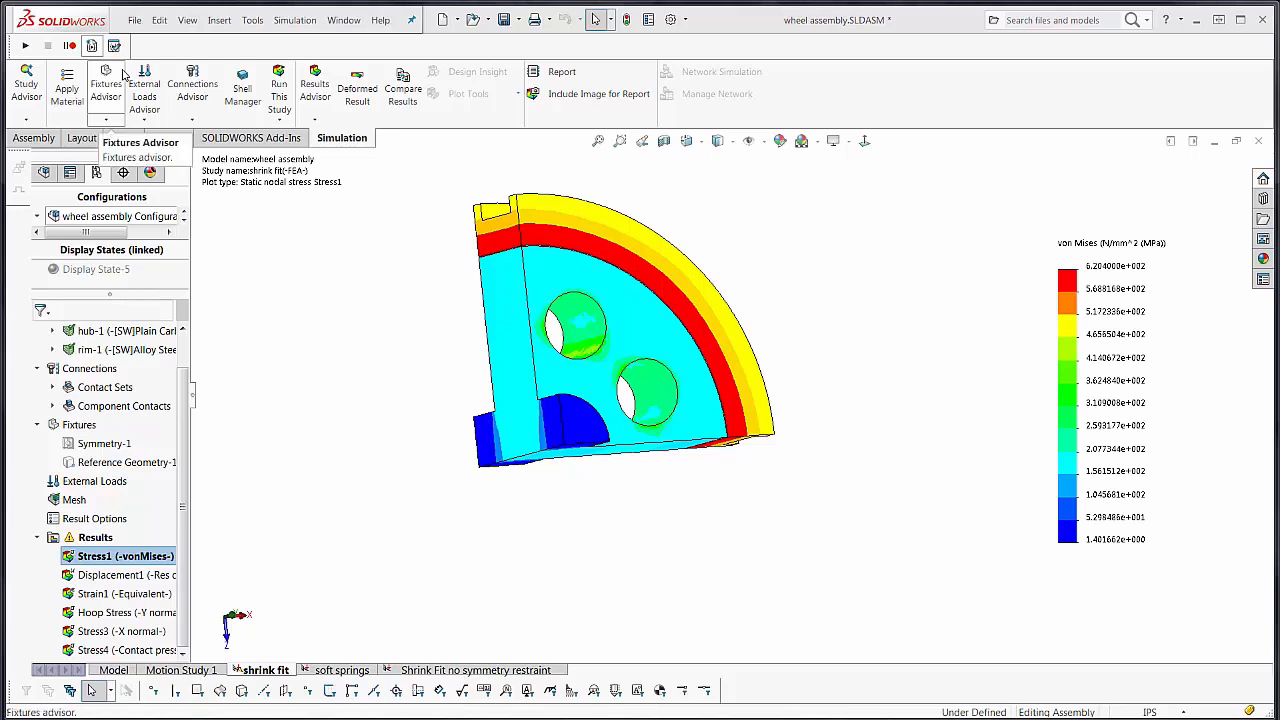
{"action": "mouse_move", "coordinate": [144, 84]}
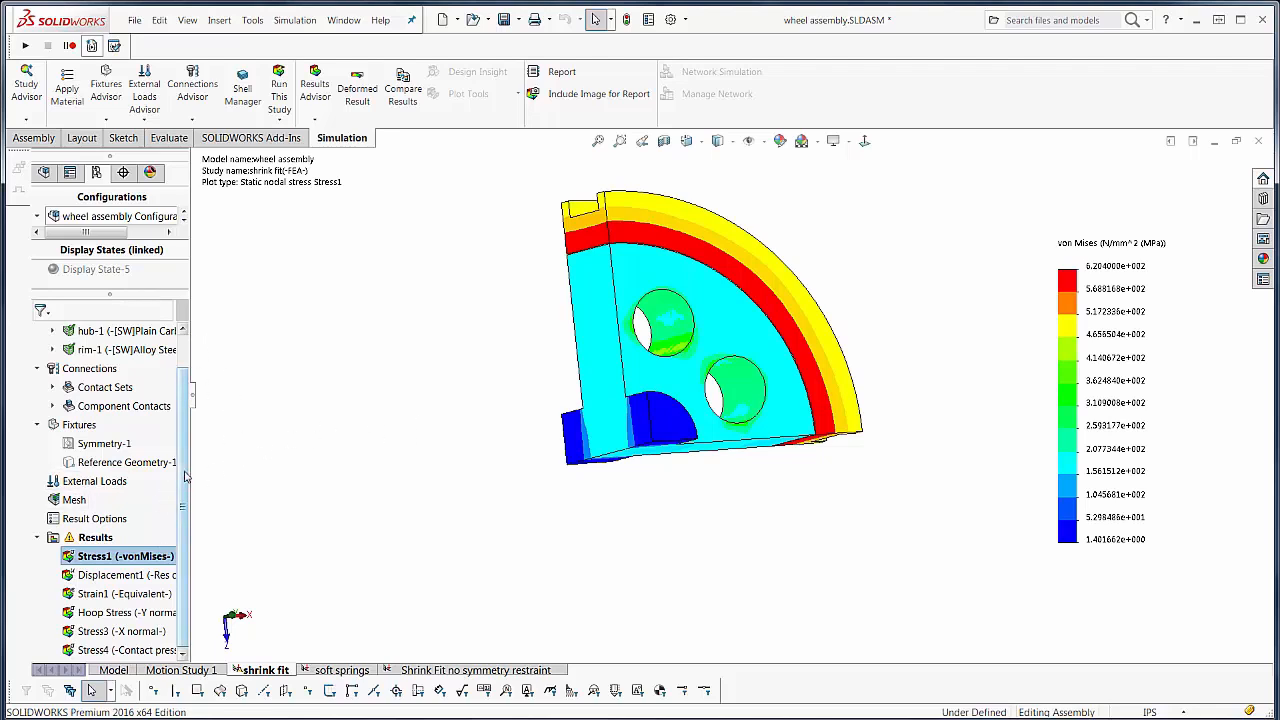
Enable Display symmetric results under Advanced Options of the Stress1 von Mises plot
{"action": "scroll", "scroll_direction": "up", "scroll_amount": 3}
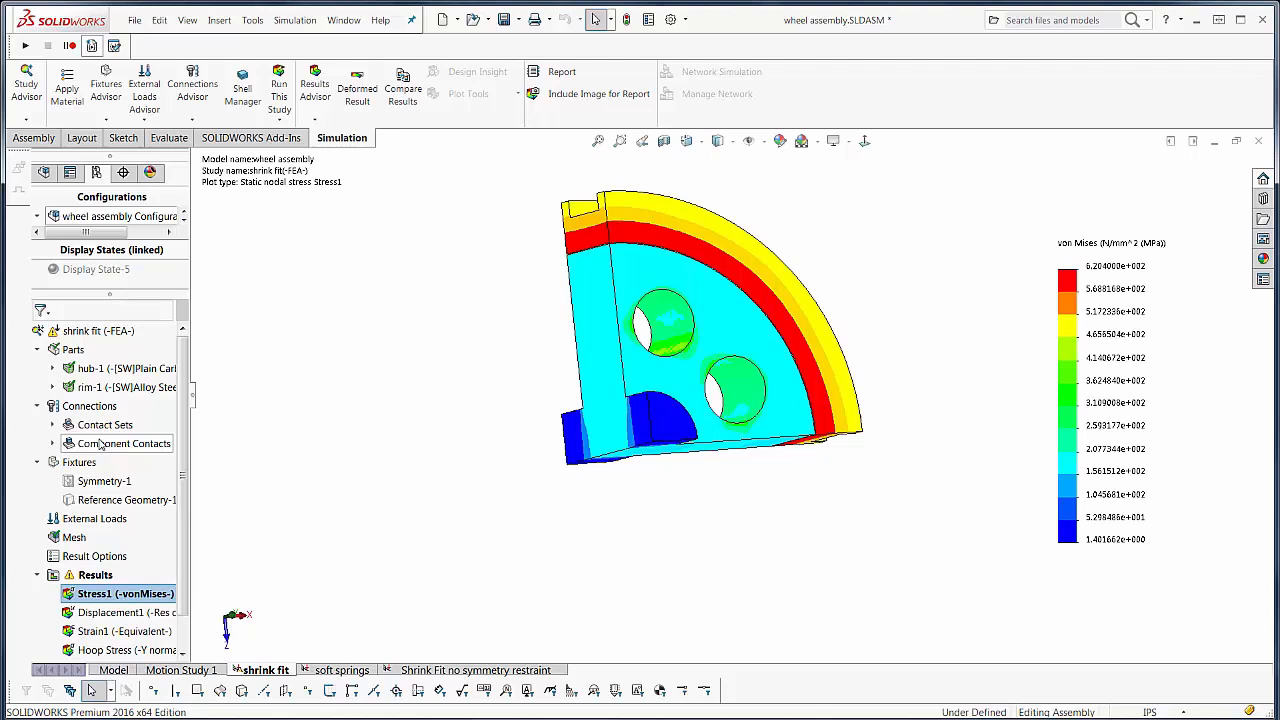
{"action": "left_click", "coordinate": [120, 592]}
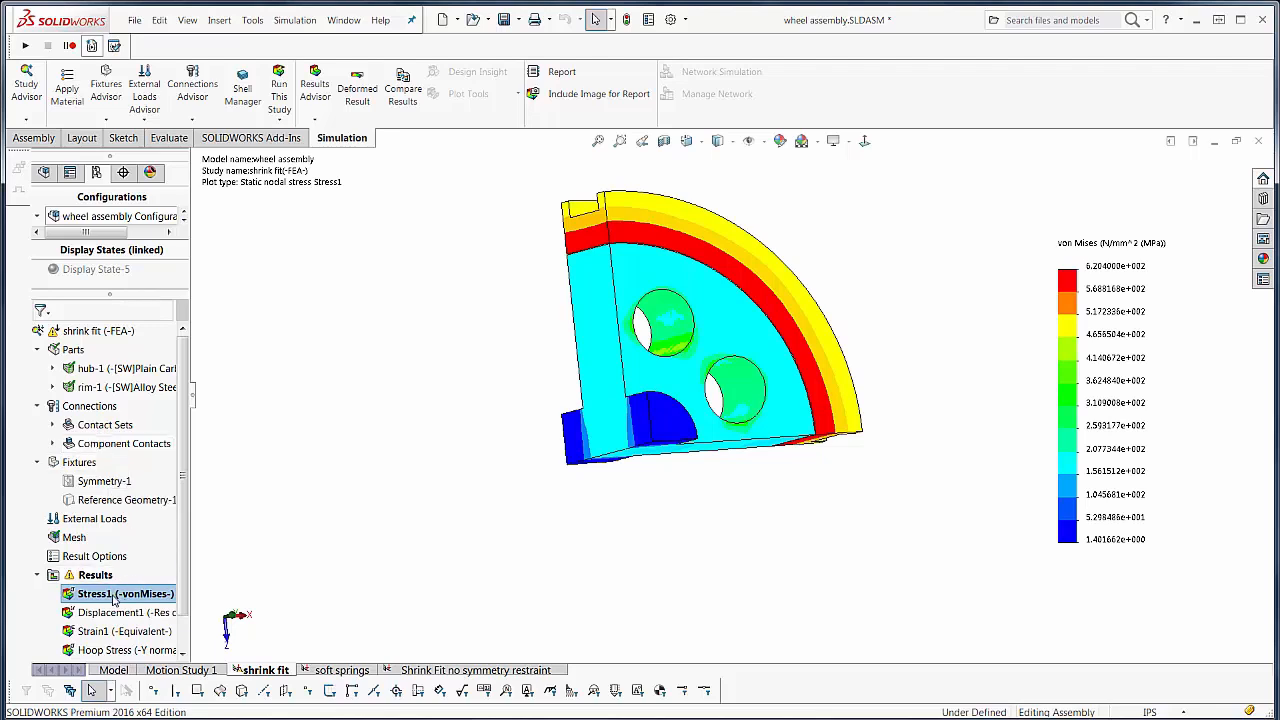
{"action": "double_click", "coordinate": [120, 592]}
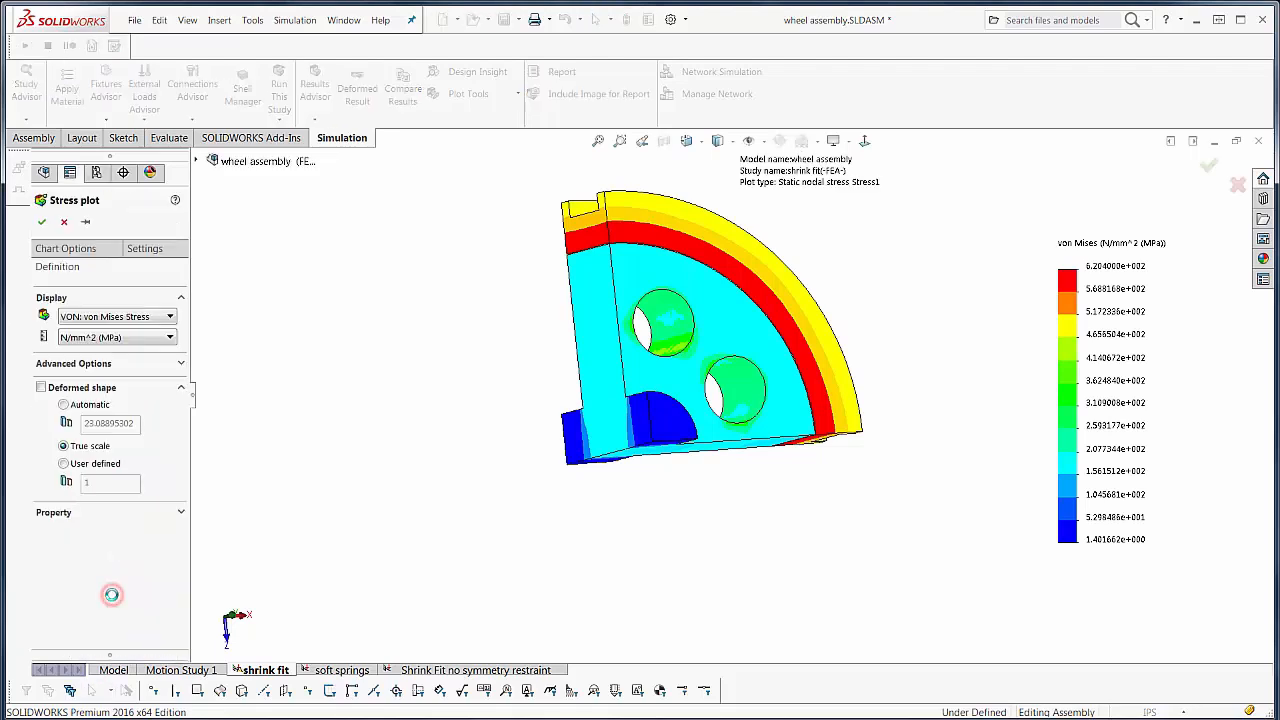
{"action": "left_click", "coordinate": [72, 364]}
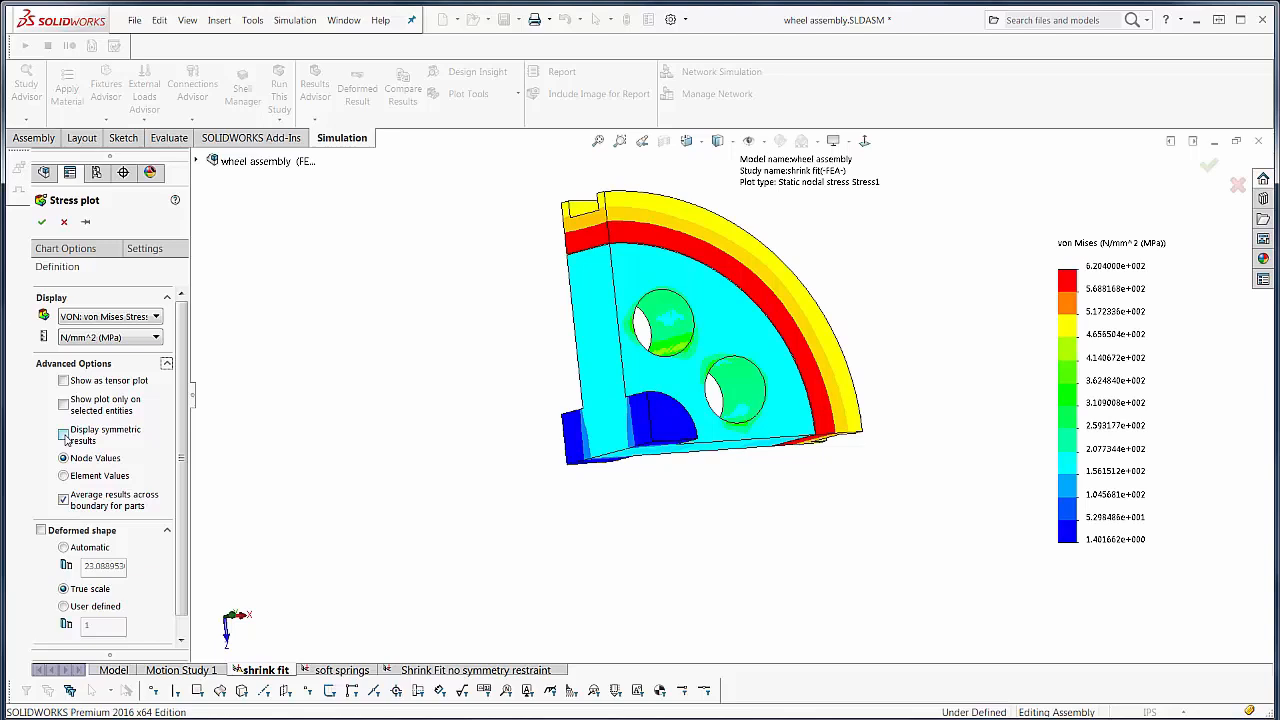
{"action": "left_click", "coordinate": [64, 428]}
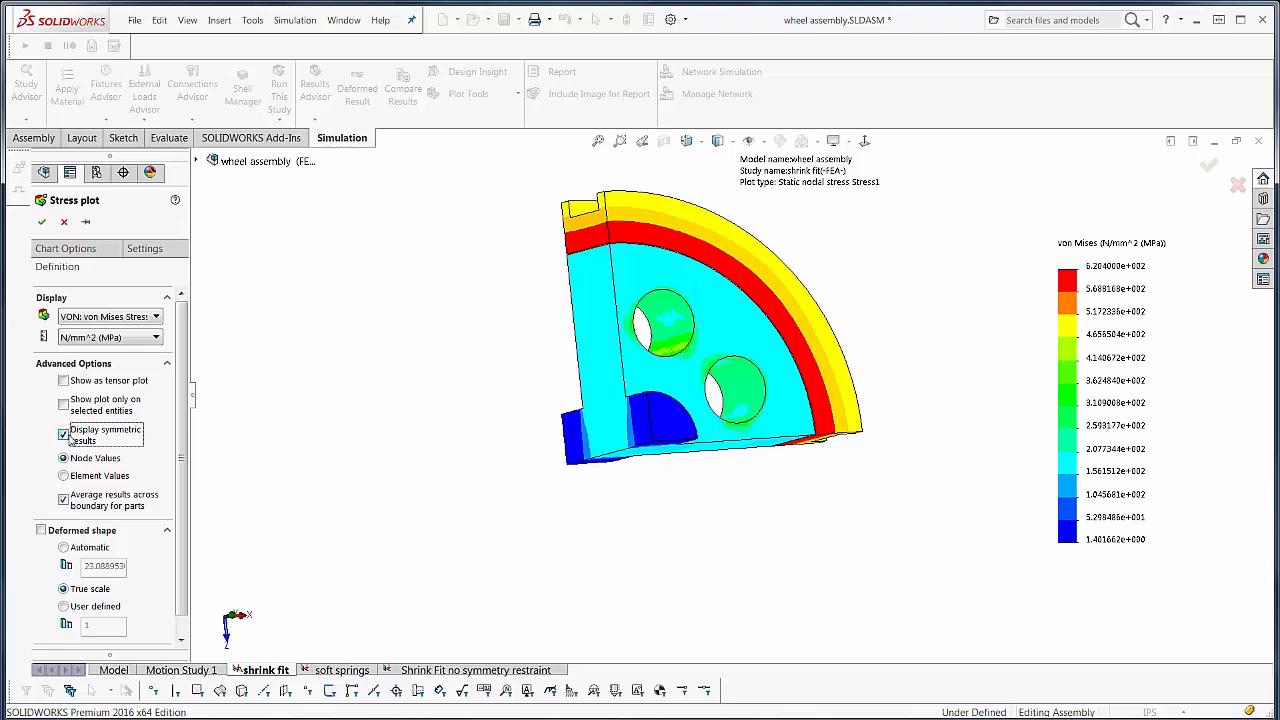
{"action": "mouse_move", "coordinate": [92, 442]}
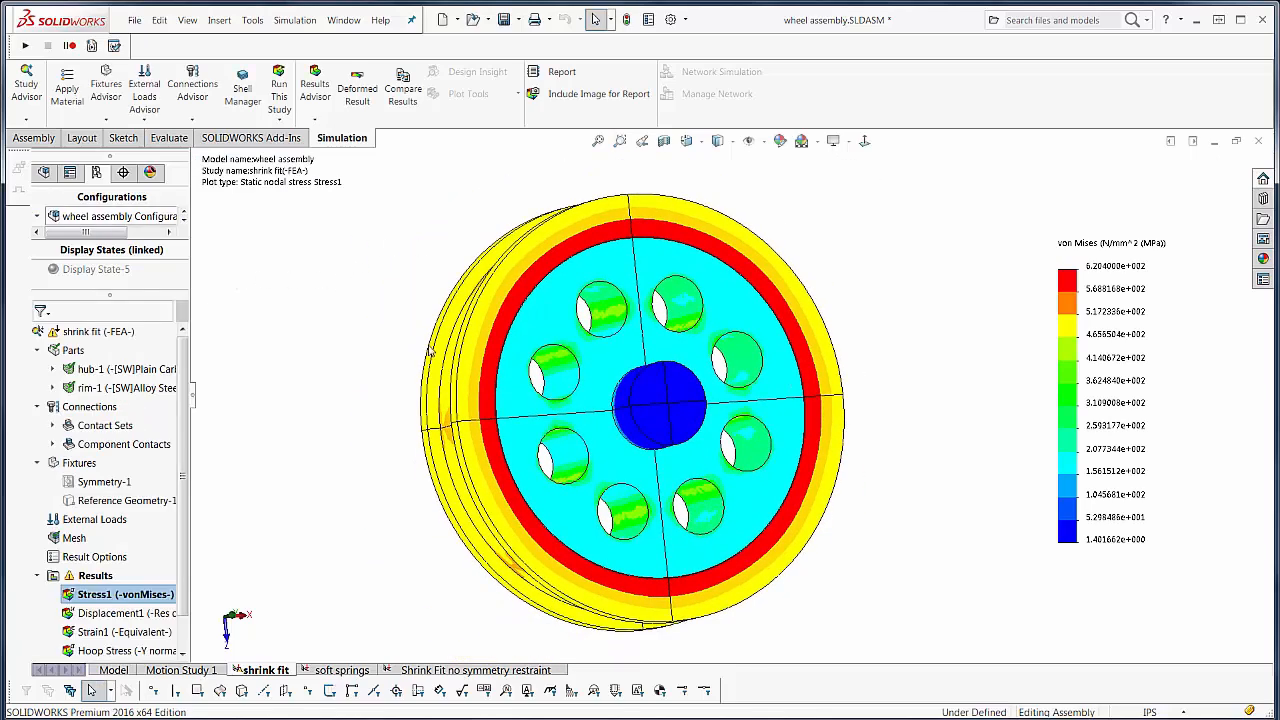
{"action": "mouse_move", "coordinate": [700, 486]}
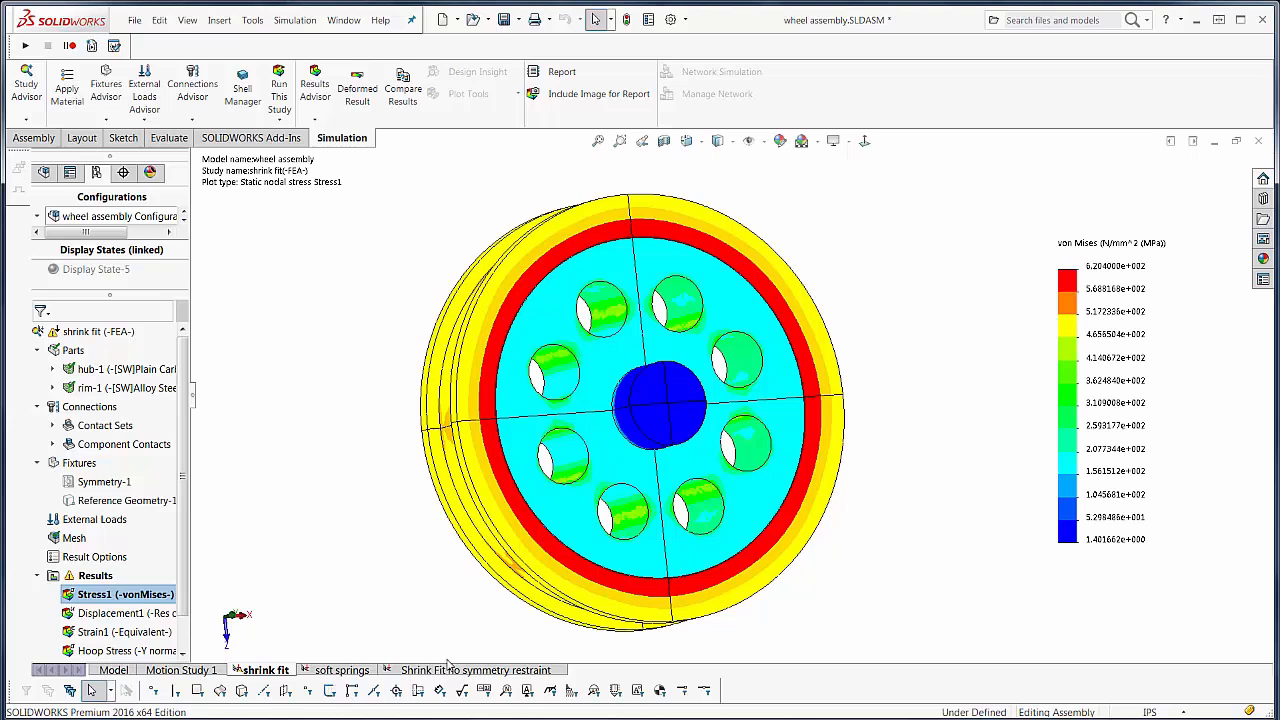
Review the On Flat Faces-1 fixture definition in the 'Shrink Fit no symmetry restraint' study
{"action": "left_click", "coordinate": [476, 670]}
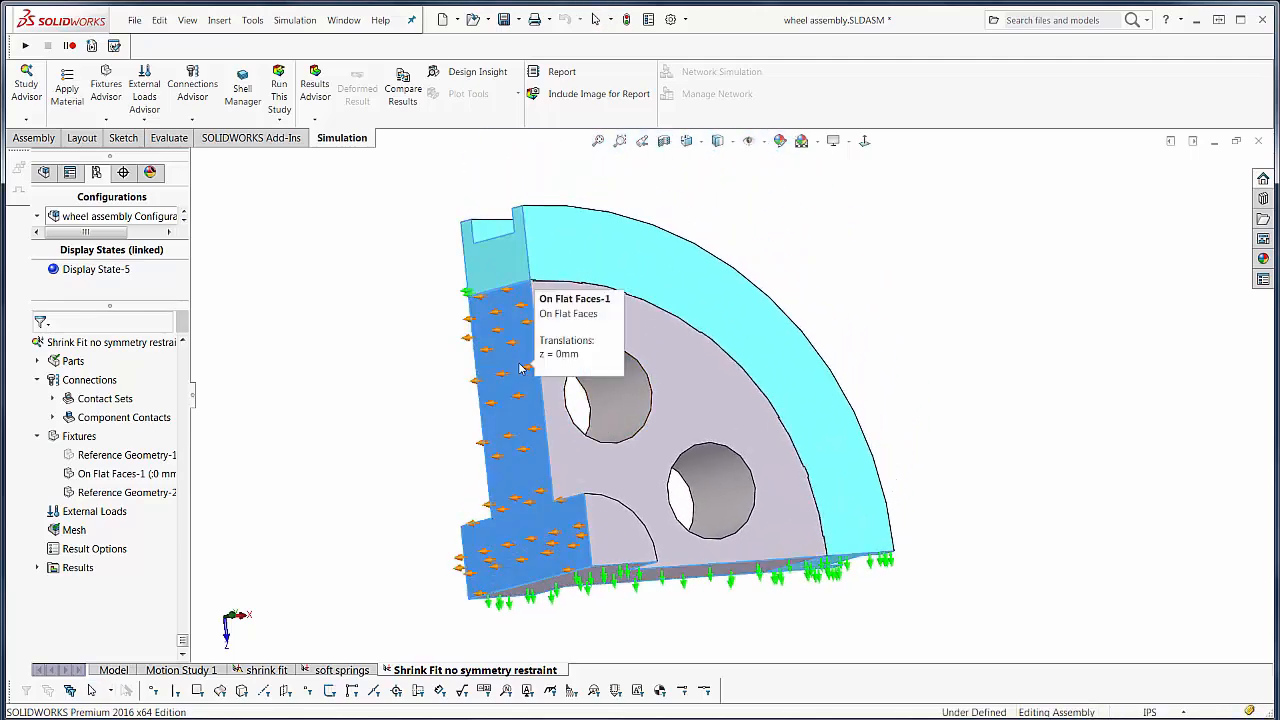
{"action": "left_click", "coordinate": [36, 360]}
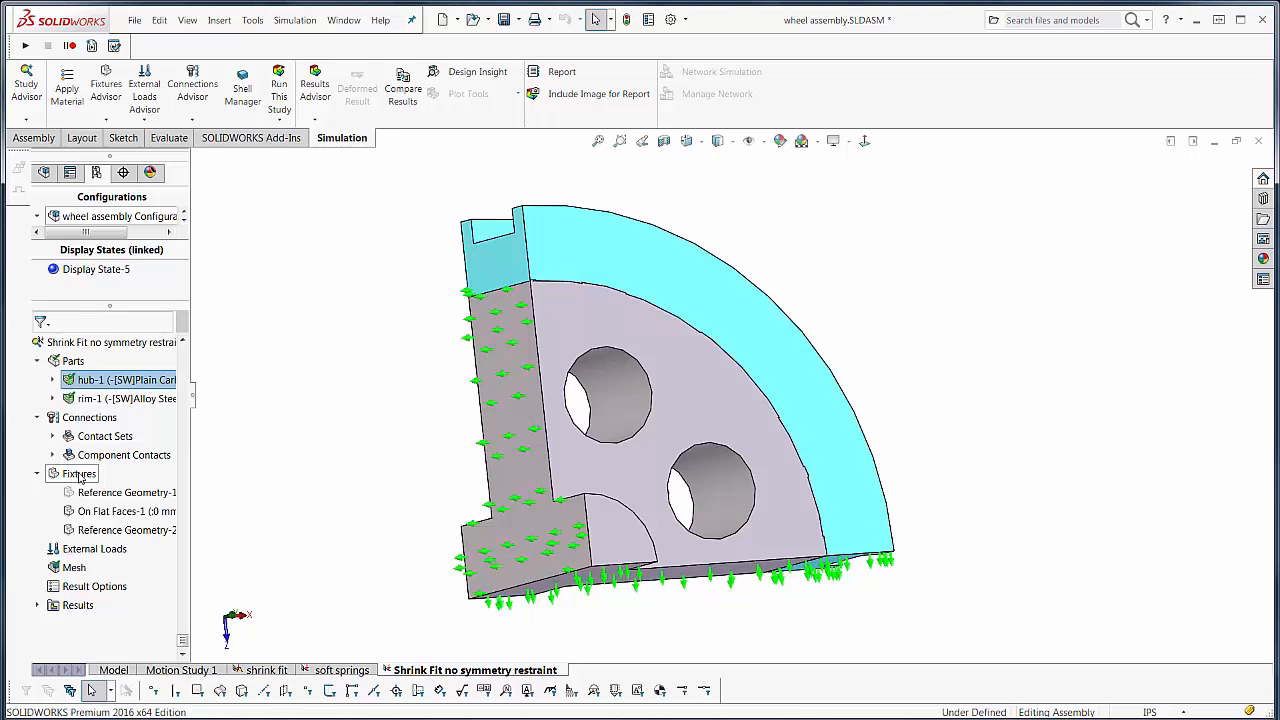
{"action": "right_click", "coordinate": [124, 512]}
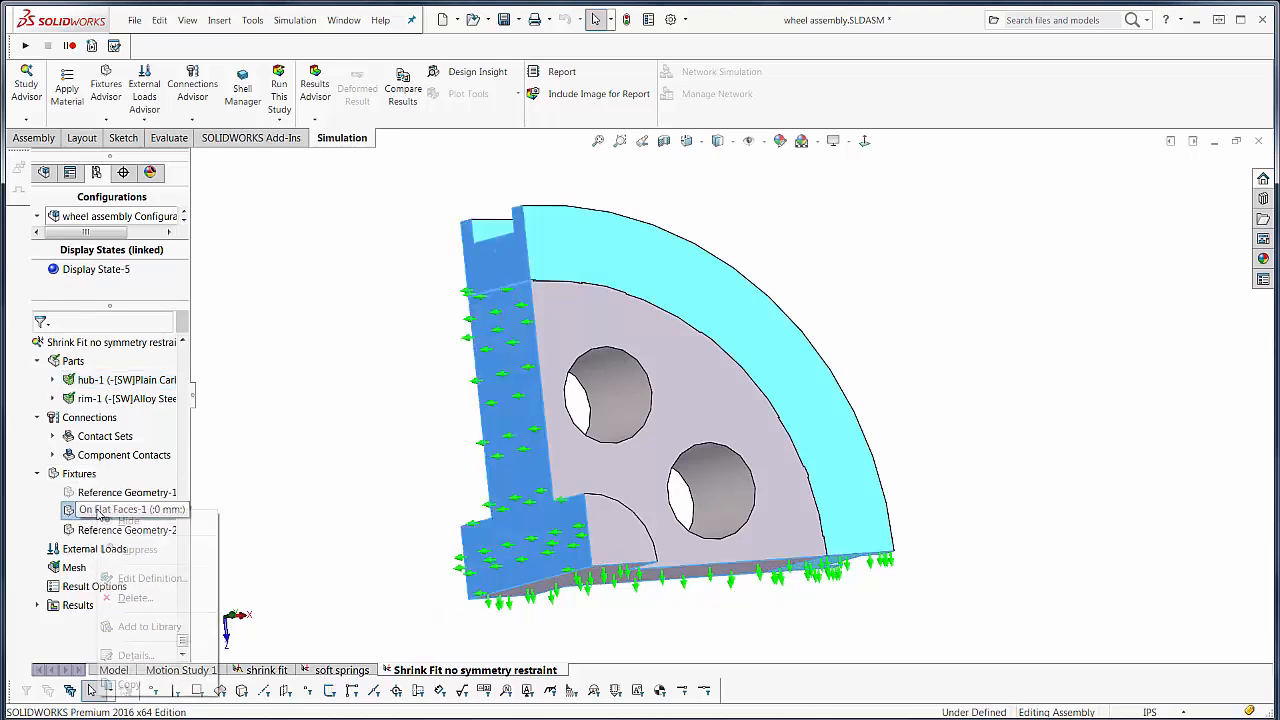
{"action": "left_click", "coordinate": [148, 578]}
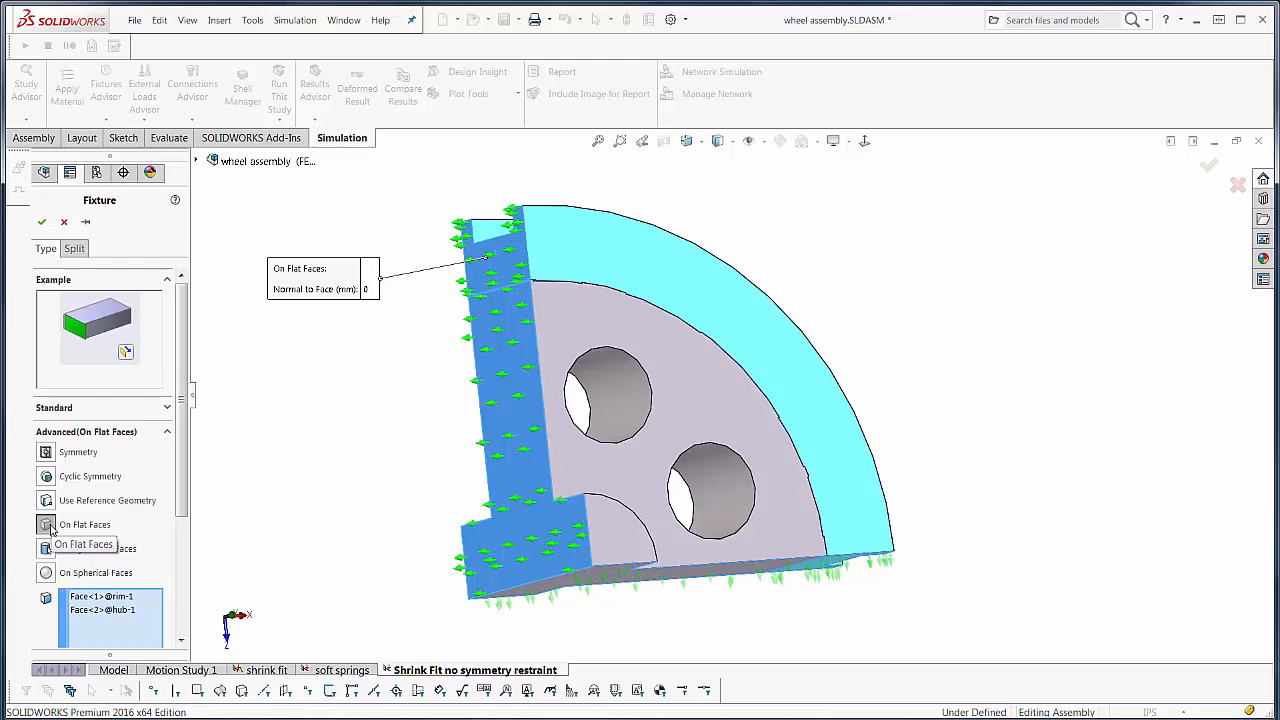
{"action": "left_click", "coordinate": [42, 220]}
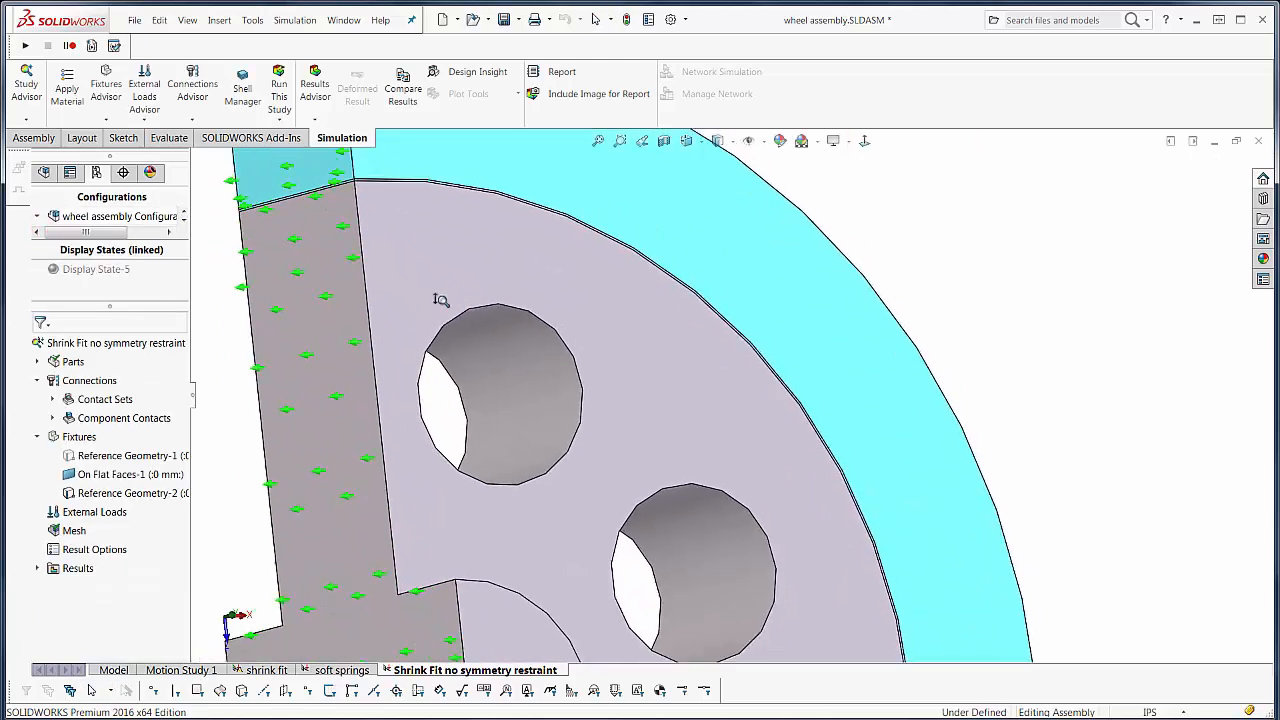
{"action": "mouse_move", "coordinate": [296, 336]}
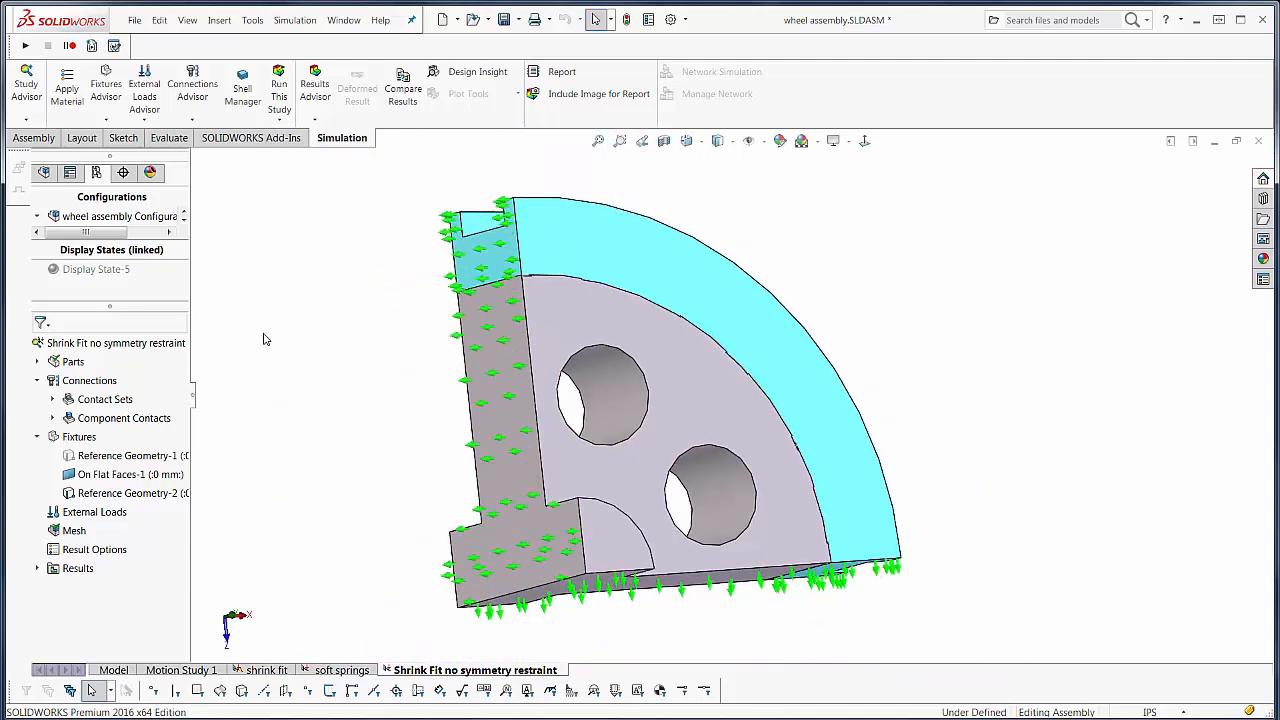
{"action": "mouse_move", "coordinate": [500, 348]}
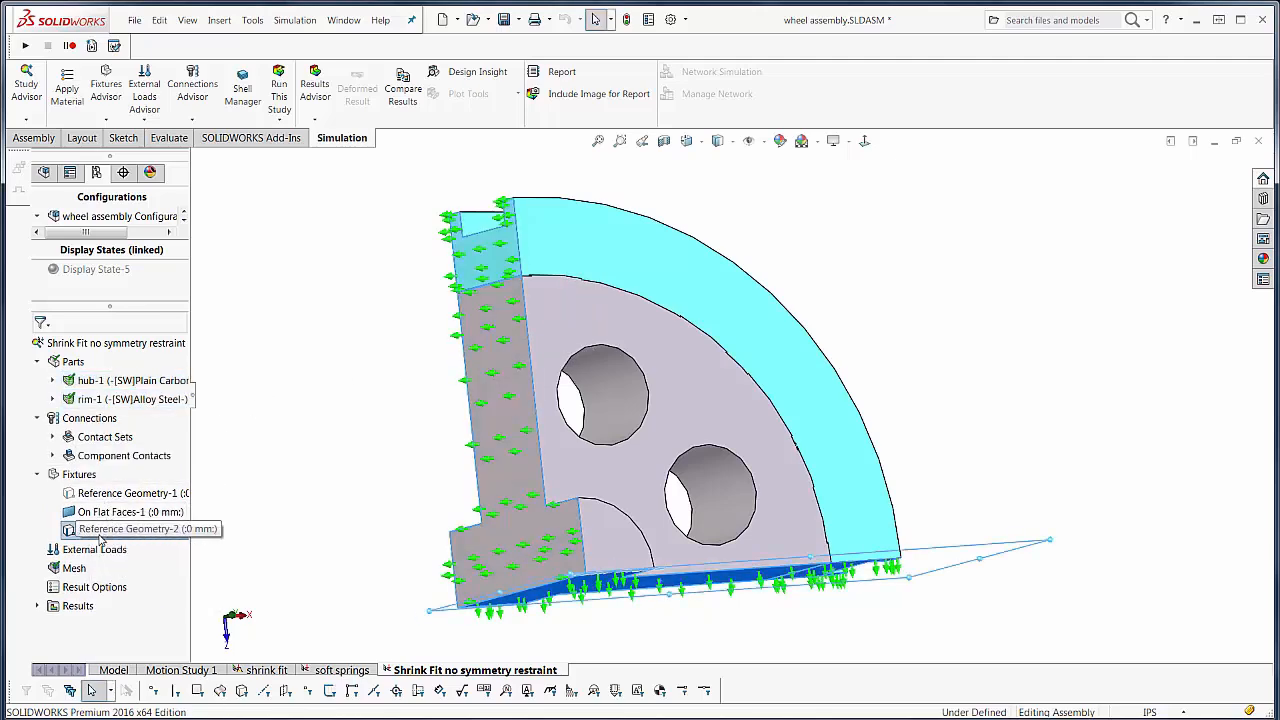
Review the Reference Geometry-2 fixture definition on the wedge's cut faces
{"action": "double_click", "coordinate": [144, 528]}
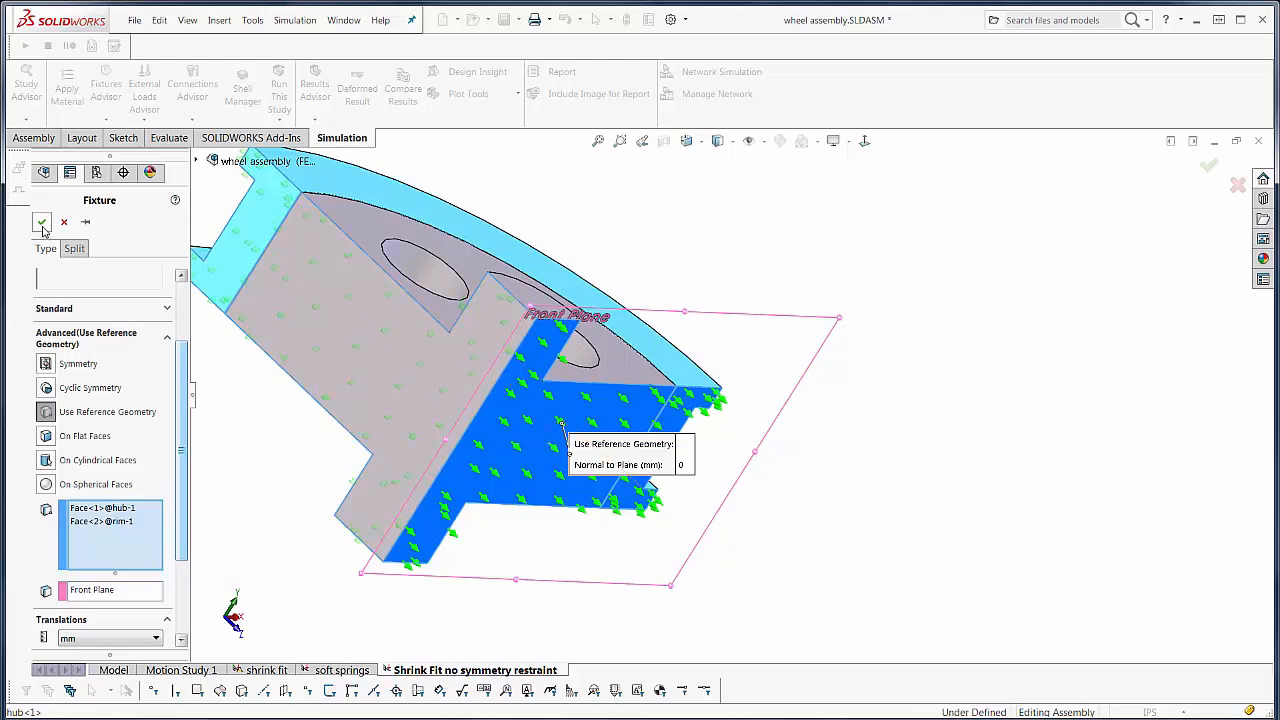
{"action": "left_click", "coordinate": [42, 220]}
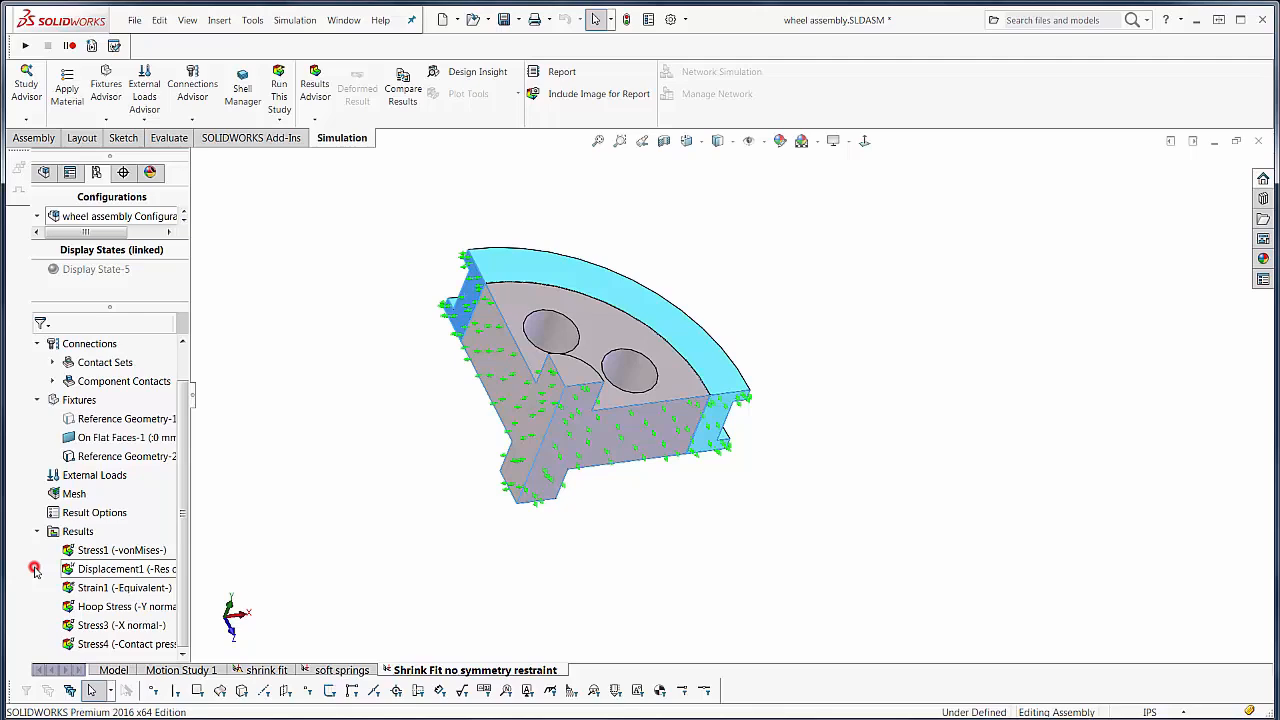
{"action": "double_click", "coordinate": [120, 550]}
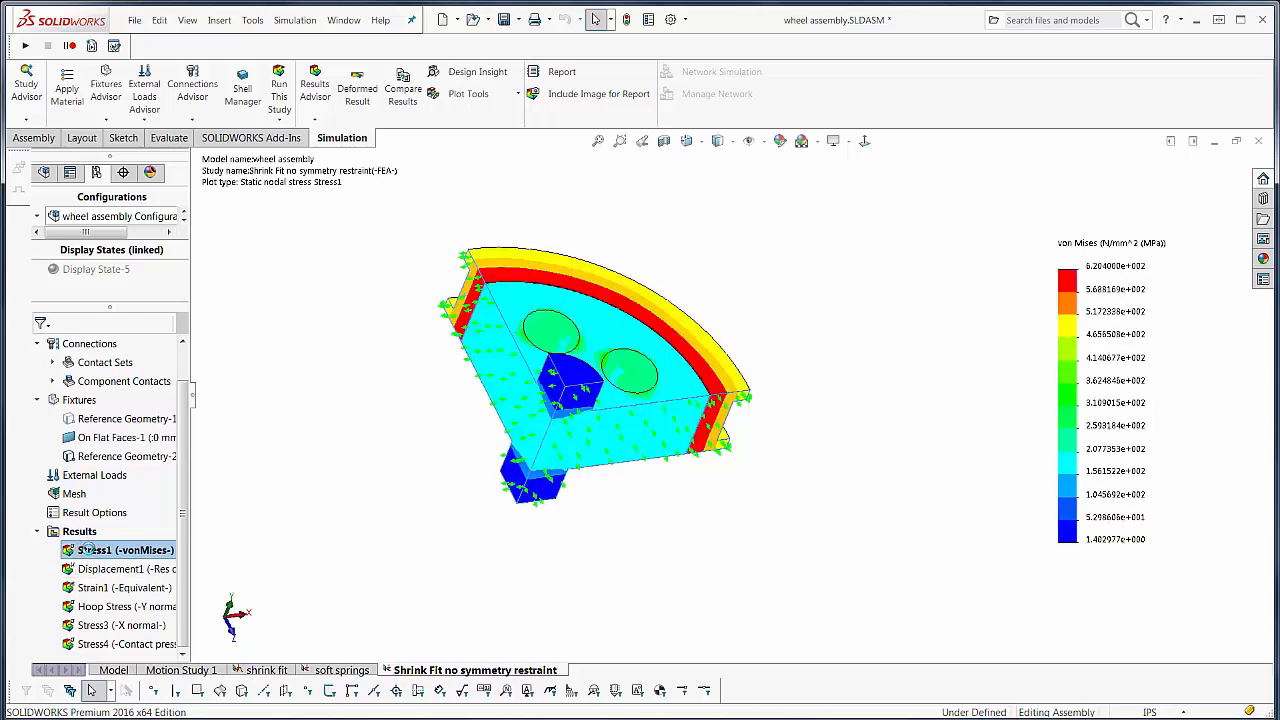
{"action": "right_click", "coordinate": [122, 550]}
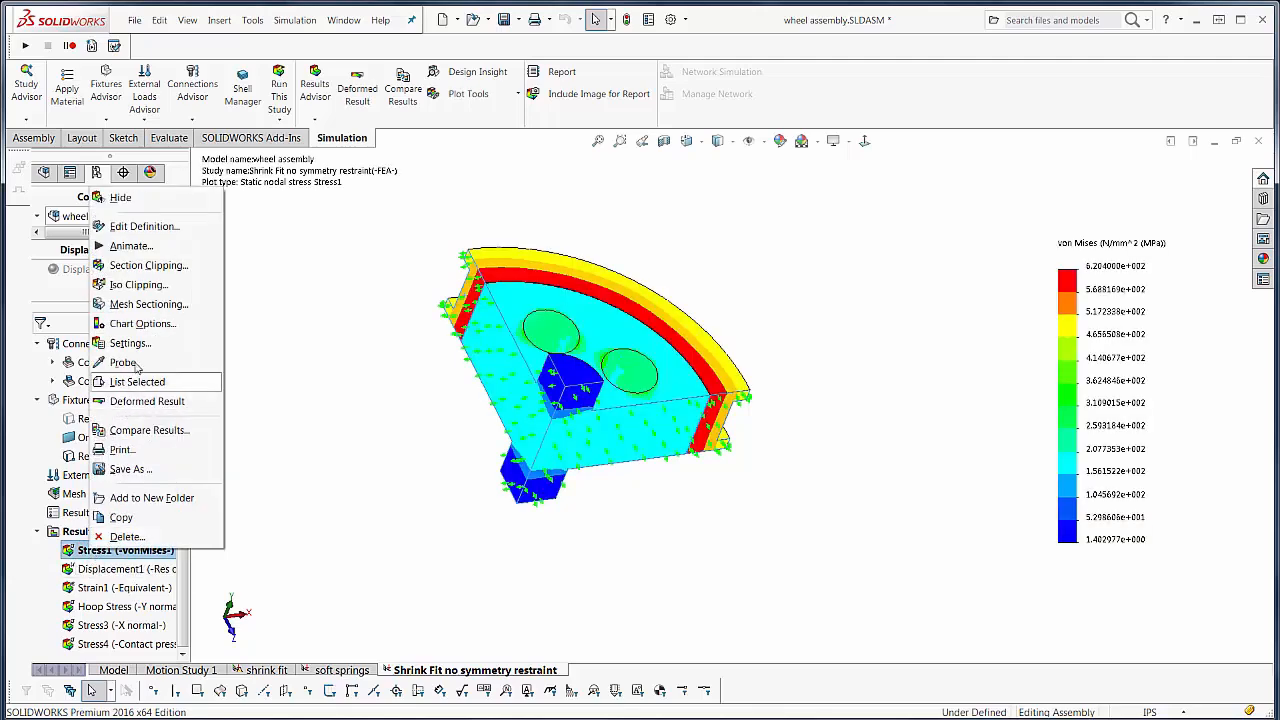
{"action": "left_click", "coordinate": [144, 226]}
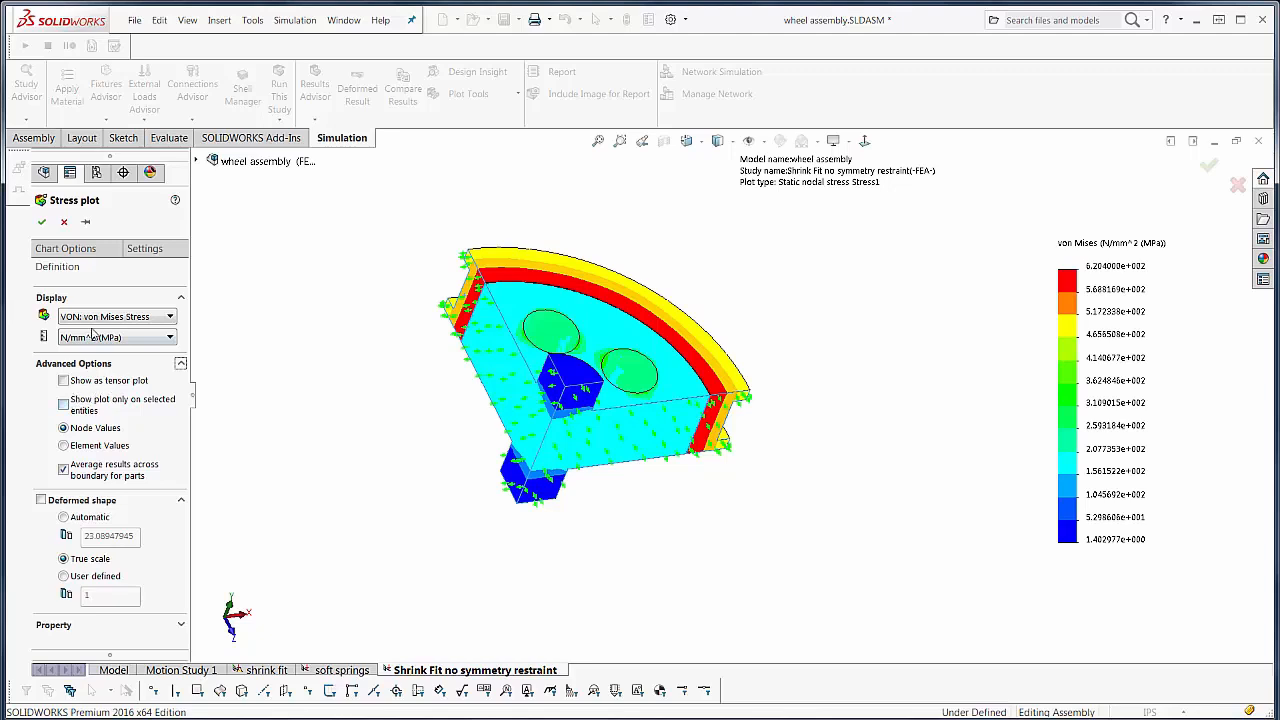
{"action": "mouse_move", "coordinate": [64, 220]}
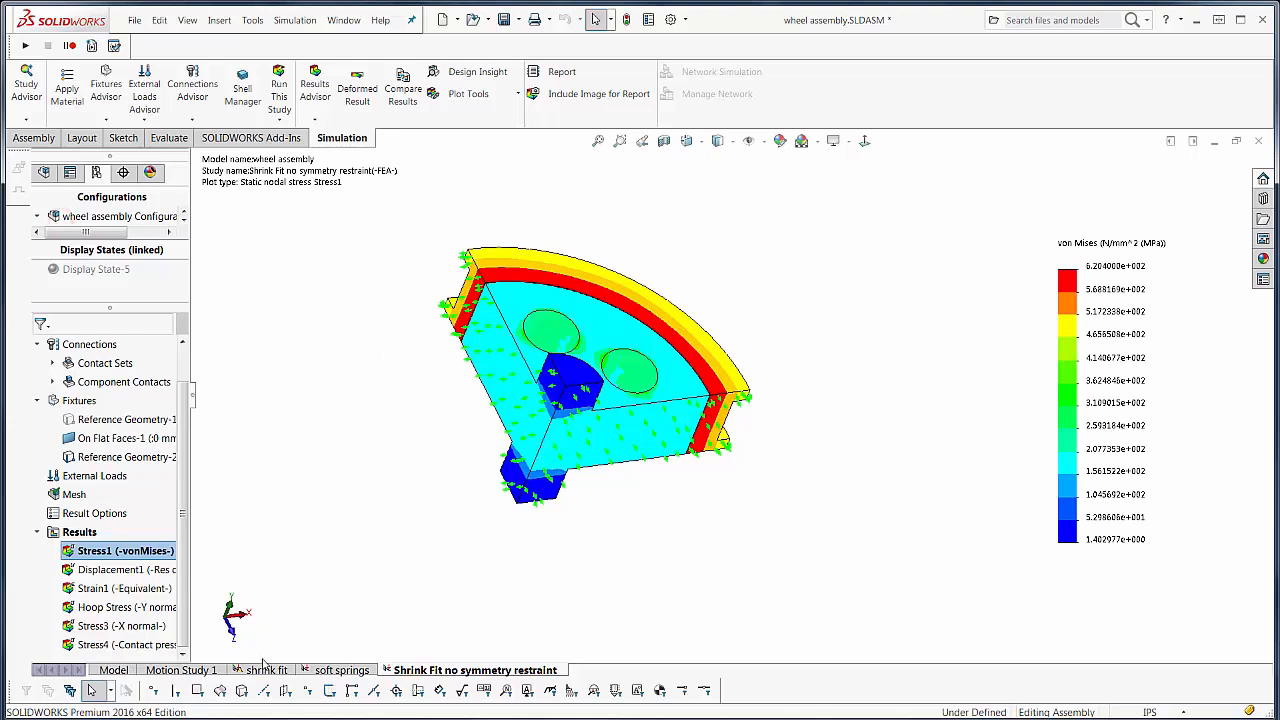
Review the Symmetry-1 fixture definition in the shrink fit study
{"action": "left_click", "coordinate": [264, 670]}
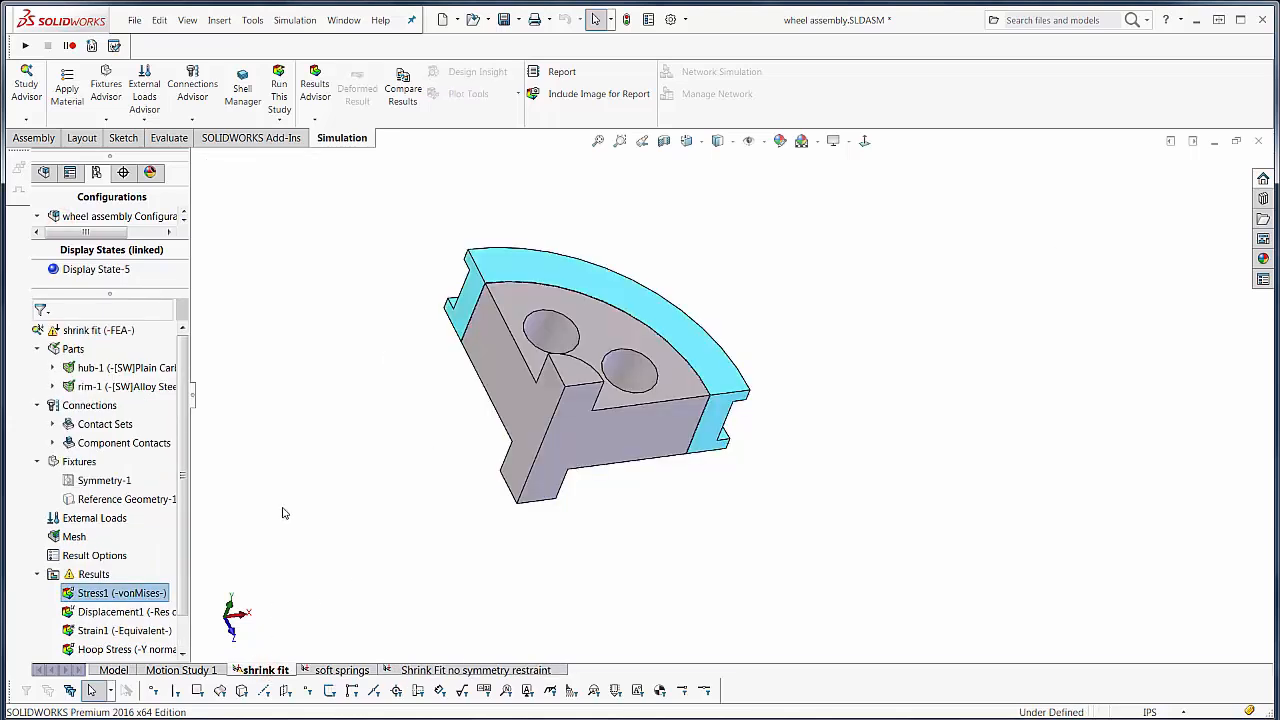
{"action": "right_click", "coordinate": [104, 480]}
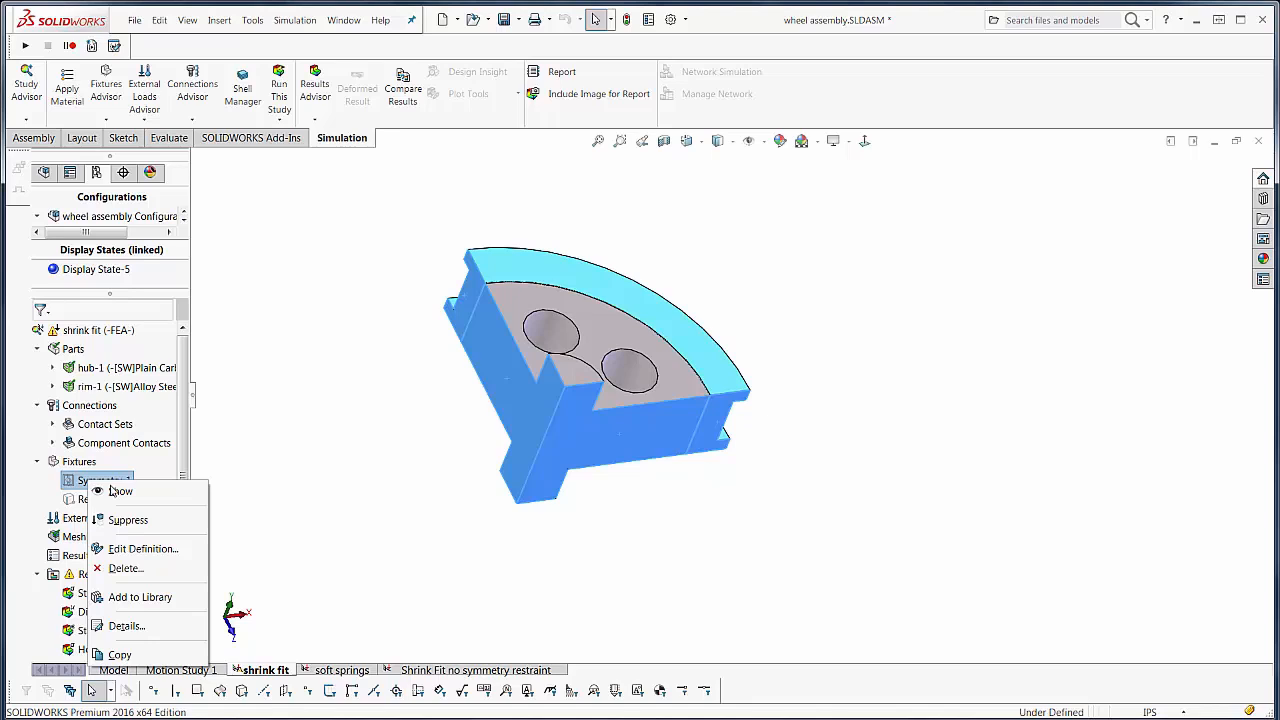
{"action": "left_click", "coordinate": [142, 548]}
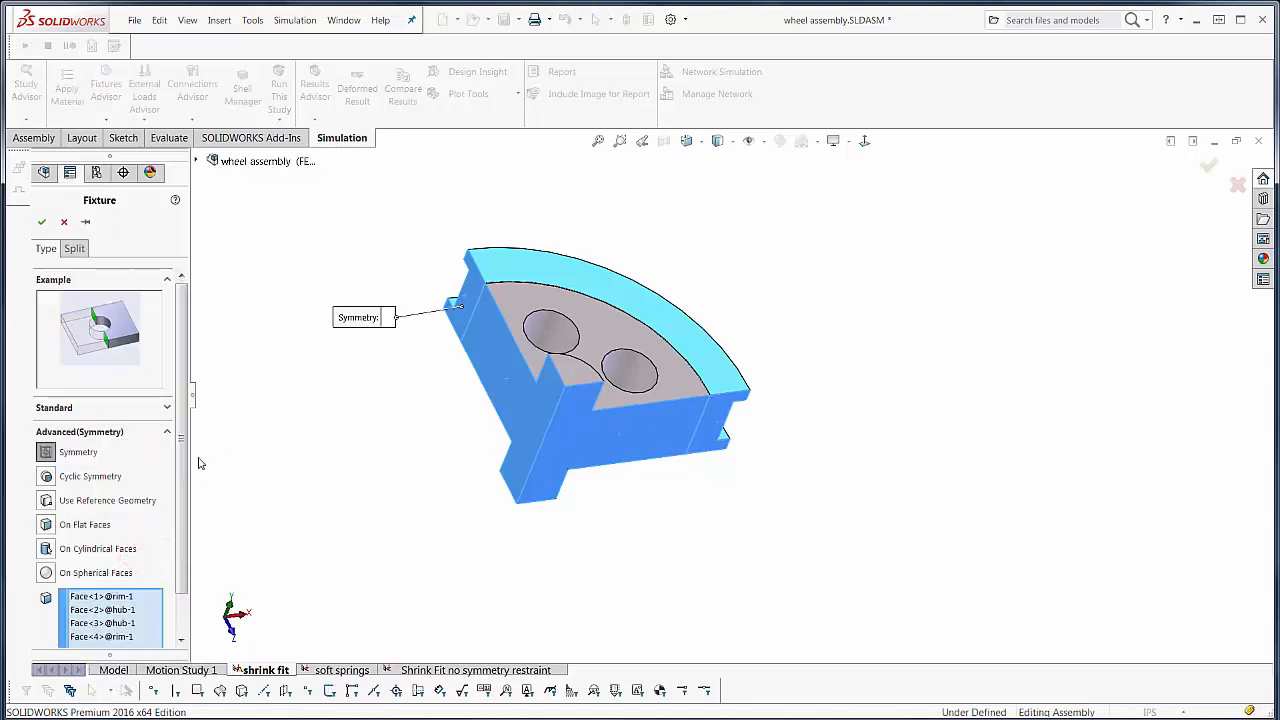
{"action": "mouse_move", "coordinate": [44, 452]}
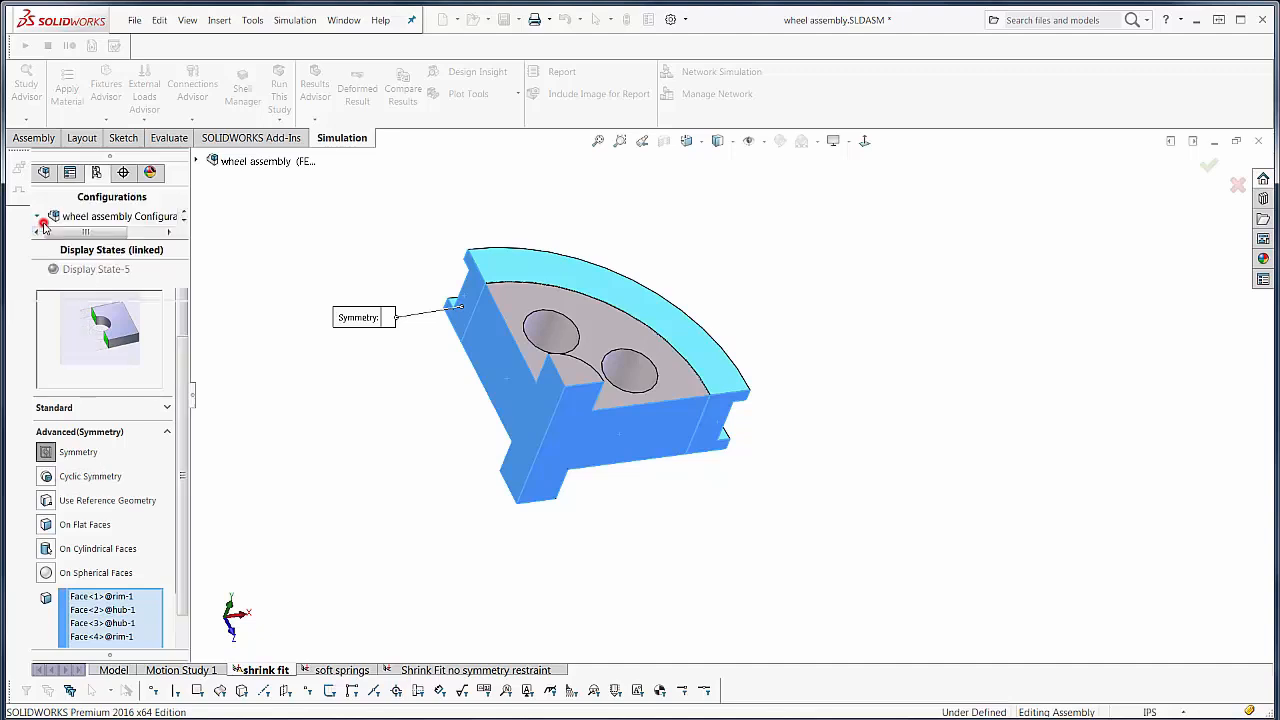
Enable Display symmetric results for the Stress1 von Mises plot and confirm
{"action": "right_click", "coordinate": [120, 592]}
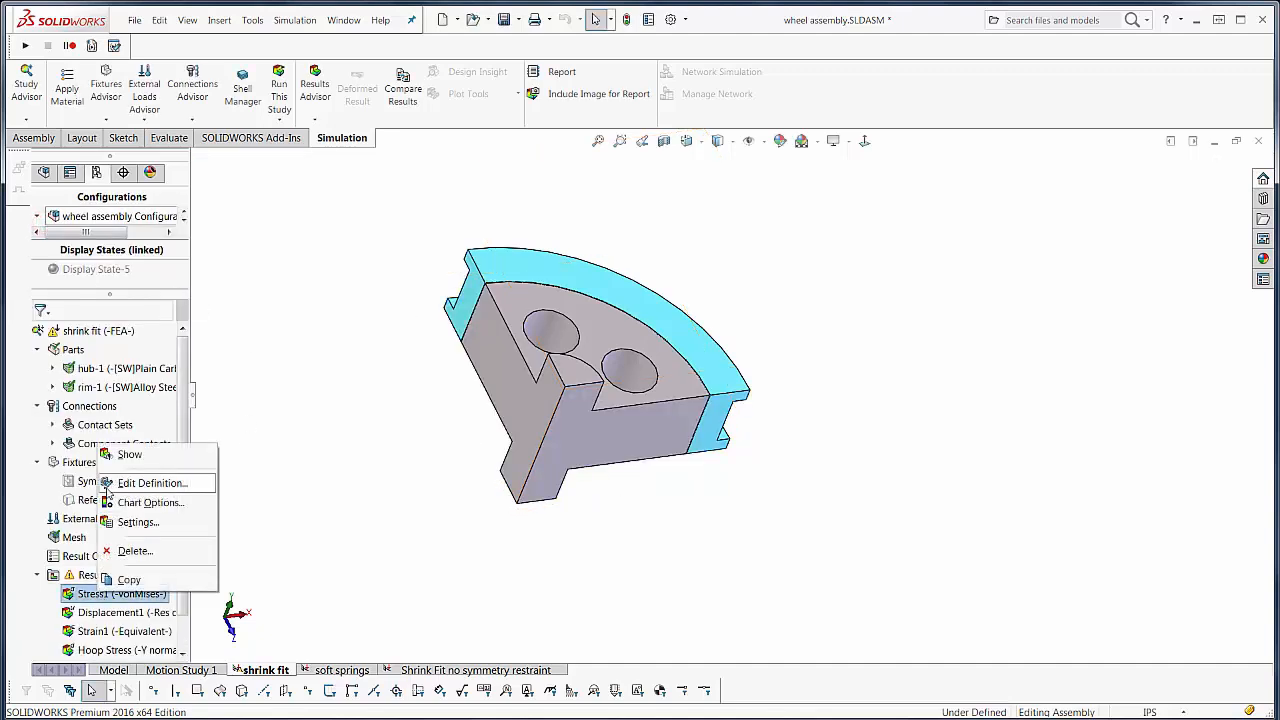
{"action": "left_click", "coordinate": [152, 482]}
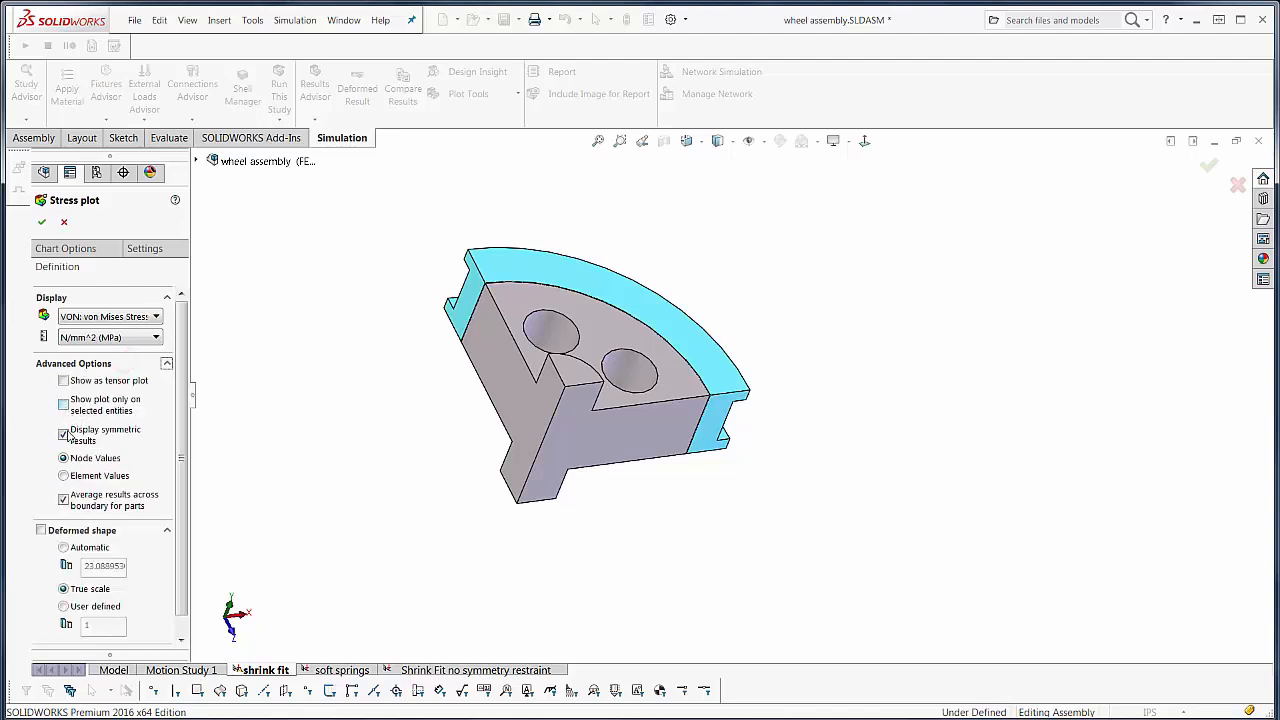
{"action": "left_click", "coordinate": [64, 432]}
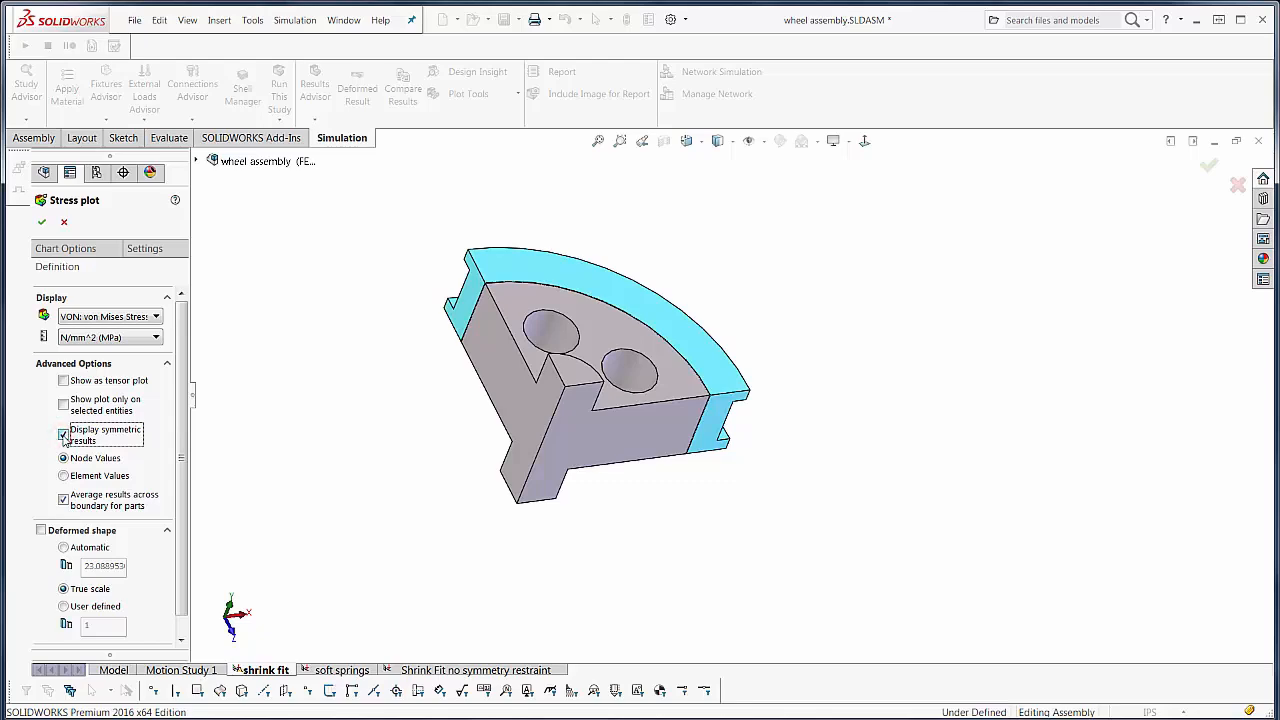
{"action": "left_click", "coordinate": [42, 220]}
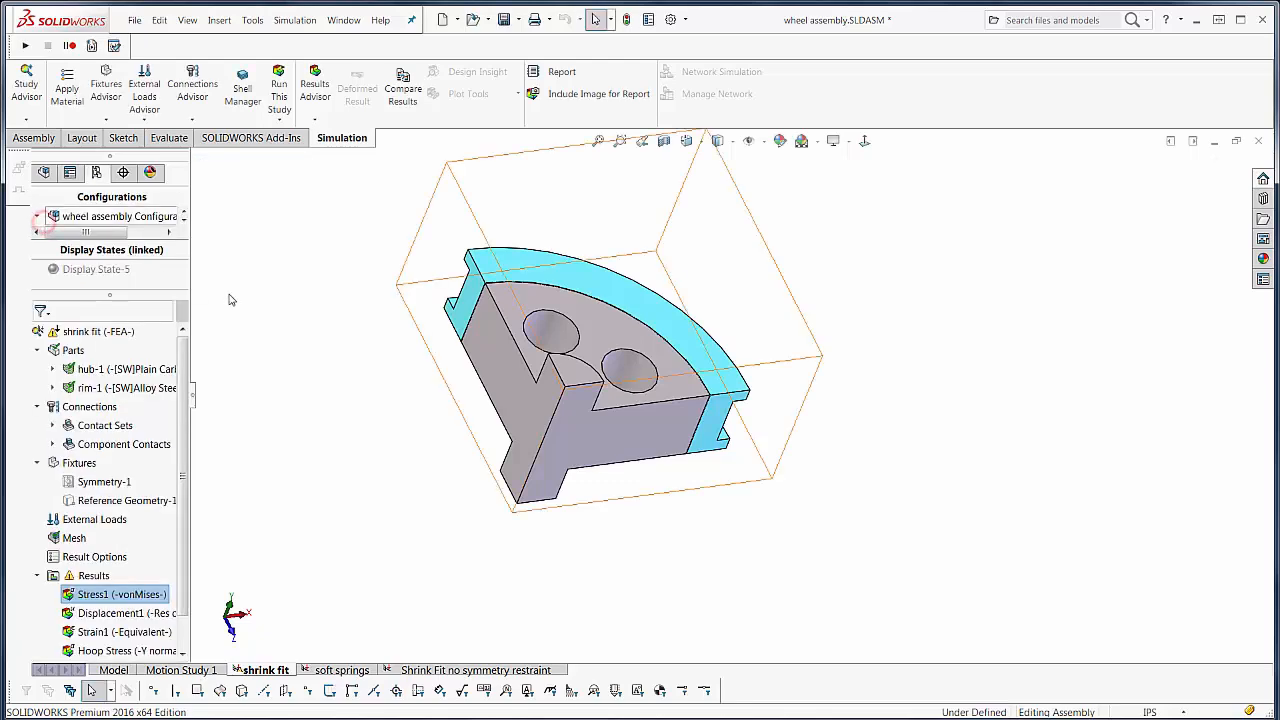
Show the Stress1 plot with symmetric results so the wedge appears as the full wheel, selecting the rim
{"action": "double_click", "coordinate": [114, 594]}
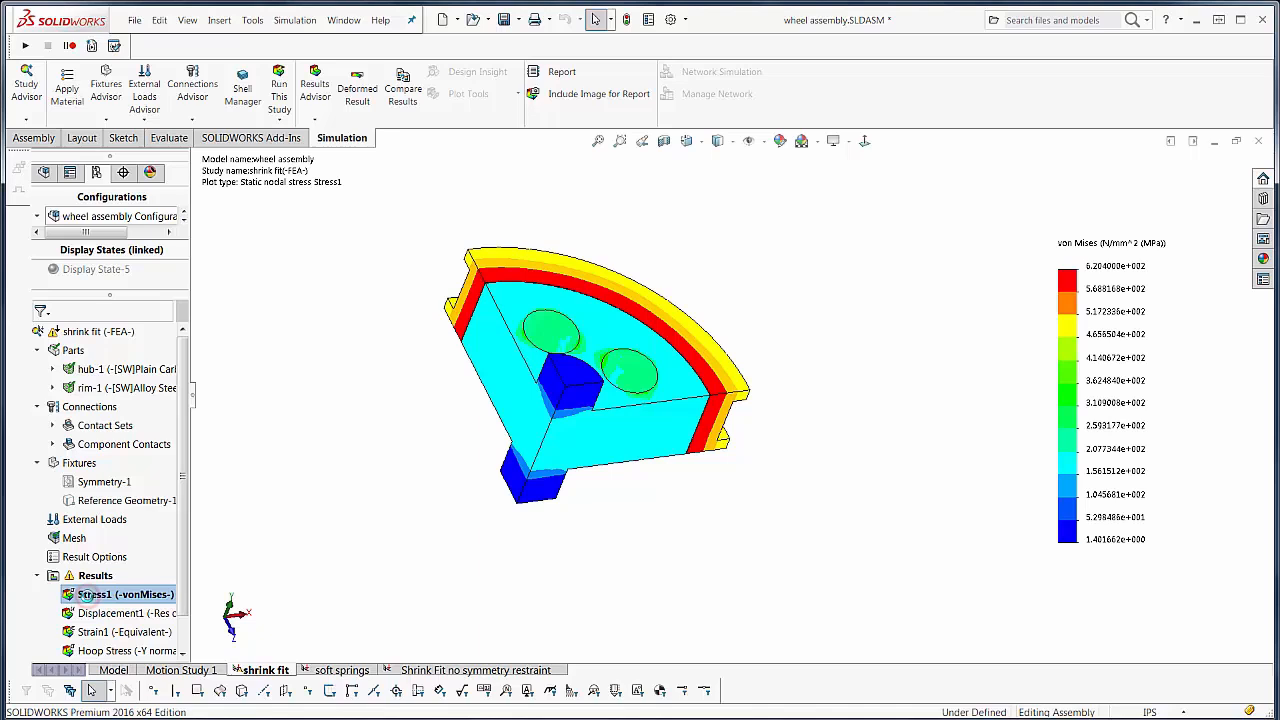
{"action": "right_click", "coordinate": [124, 594]}
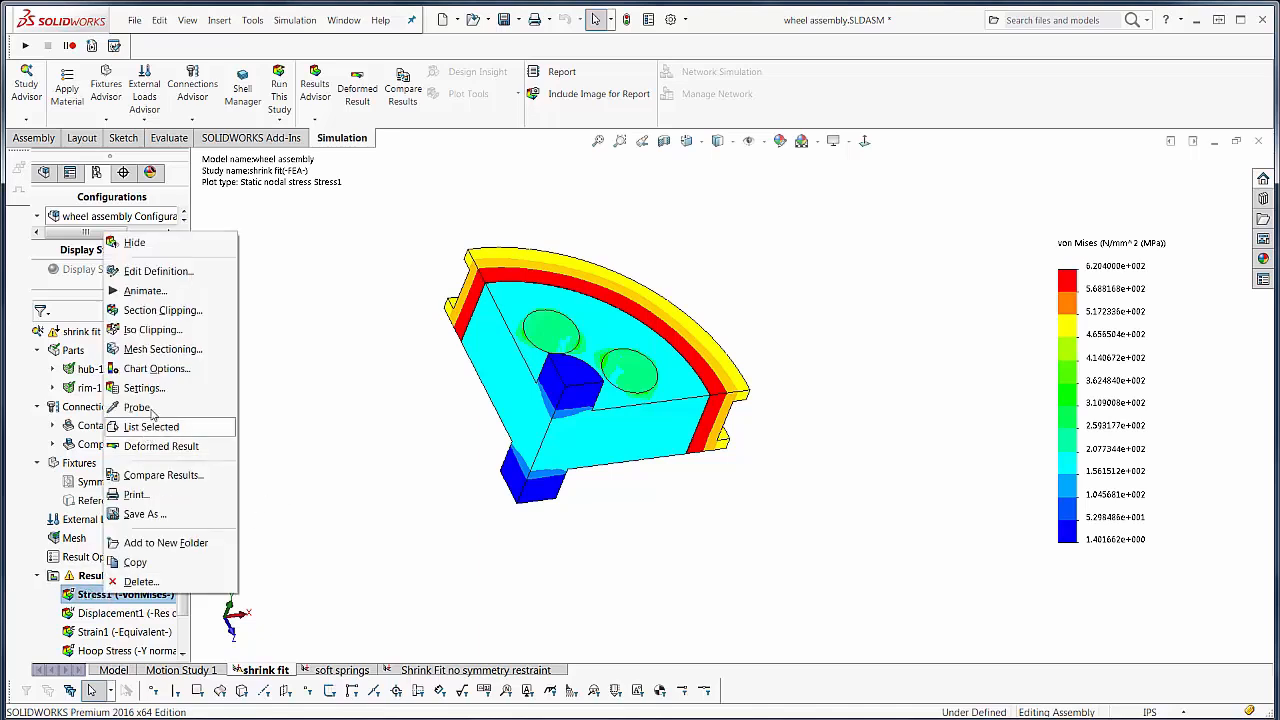
{"action": "mouse_move", "coordinate": [136, 272]}
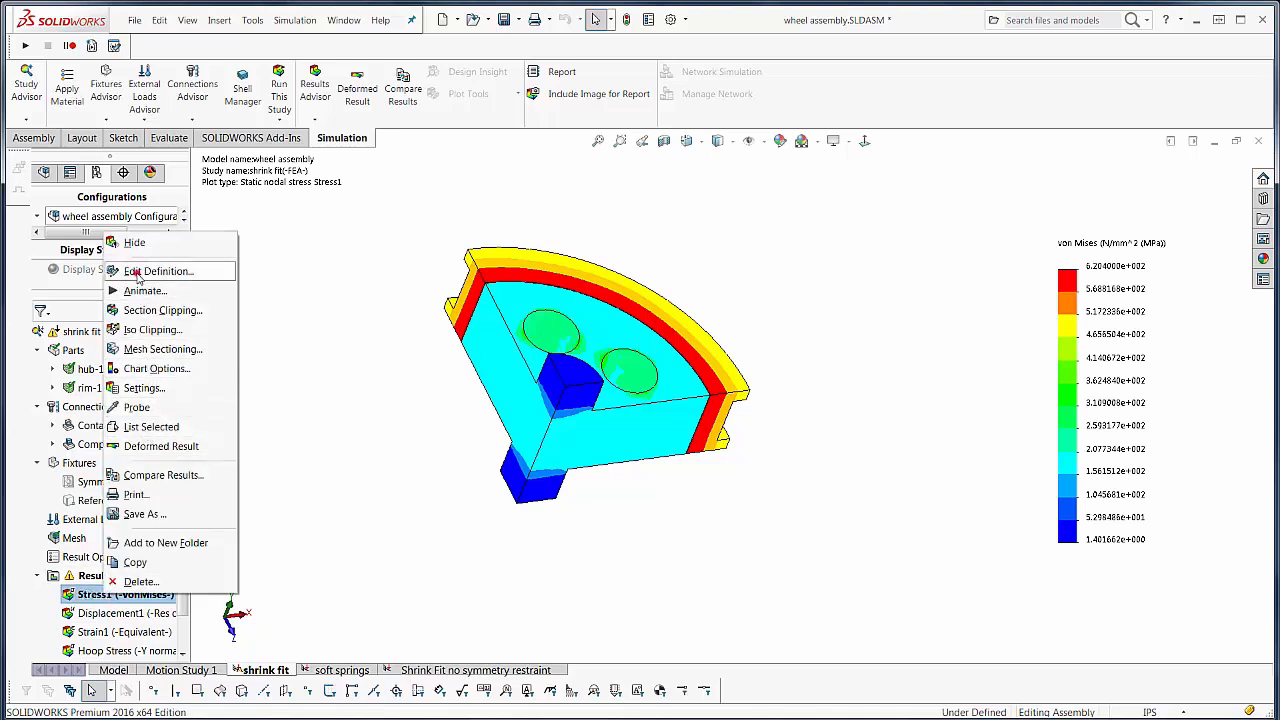
{"action": "left_click", "coordinate": [160, 272]}
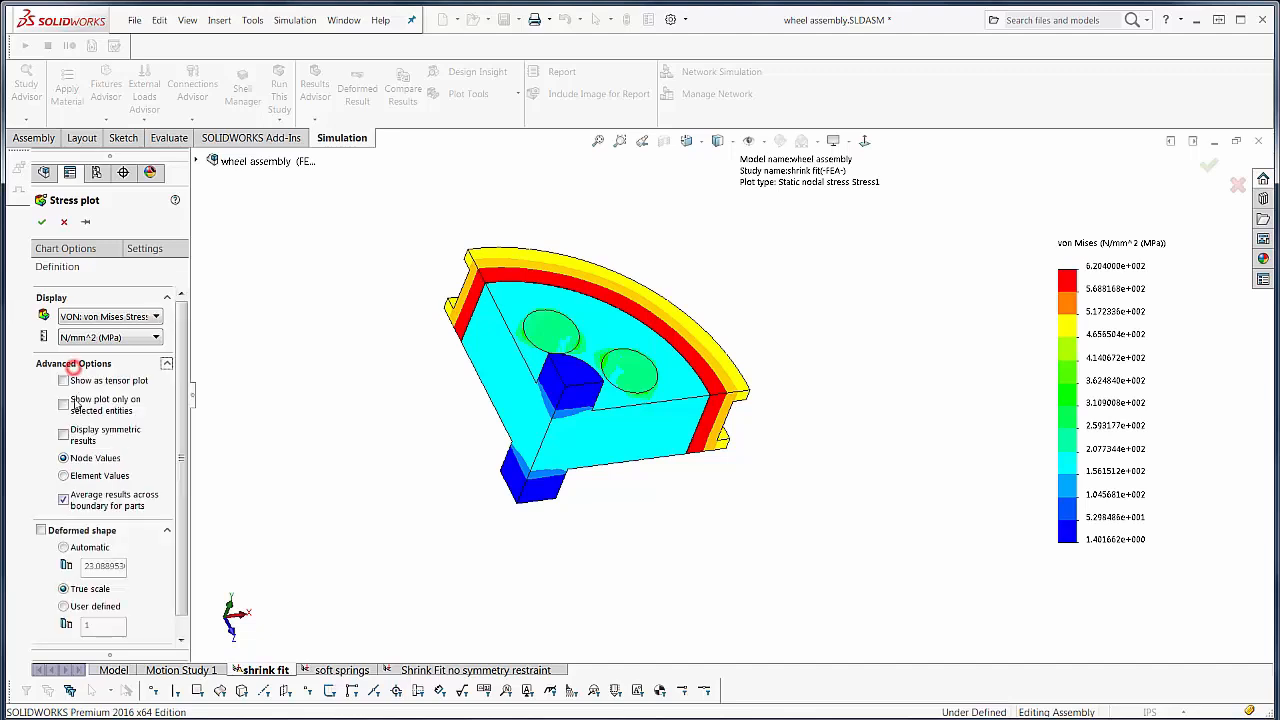
{"action": "left_click", "coordinate": [64, 430]}
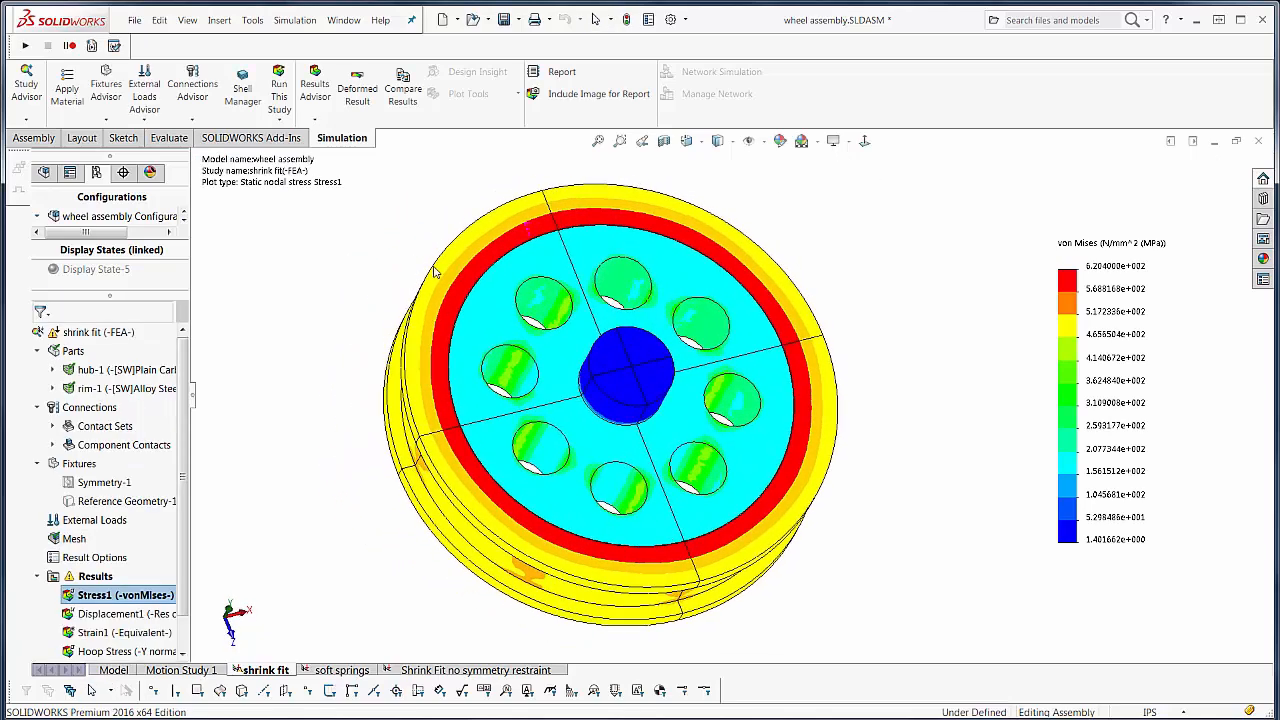
{"action": "left_click", "coordinate": [124, 388]}
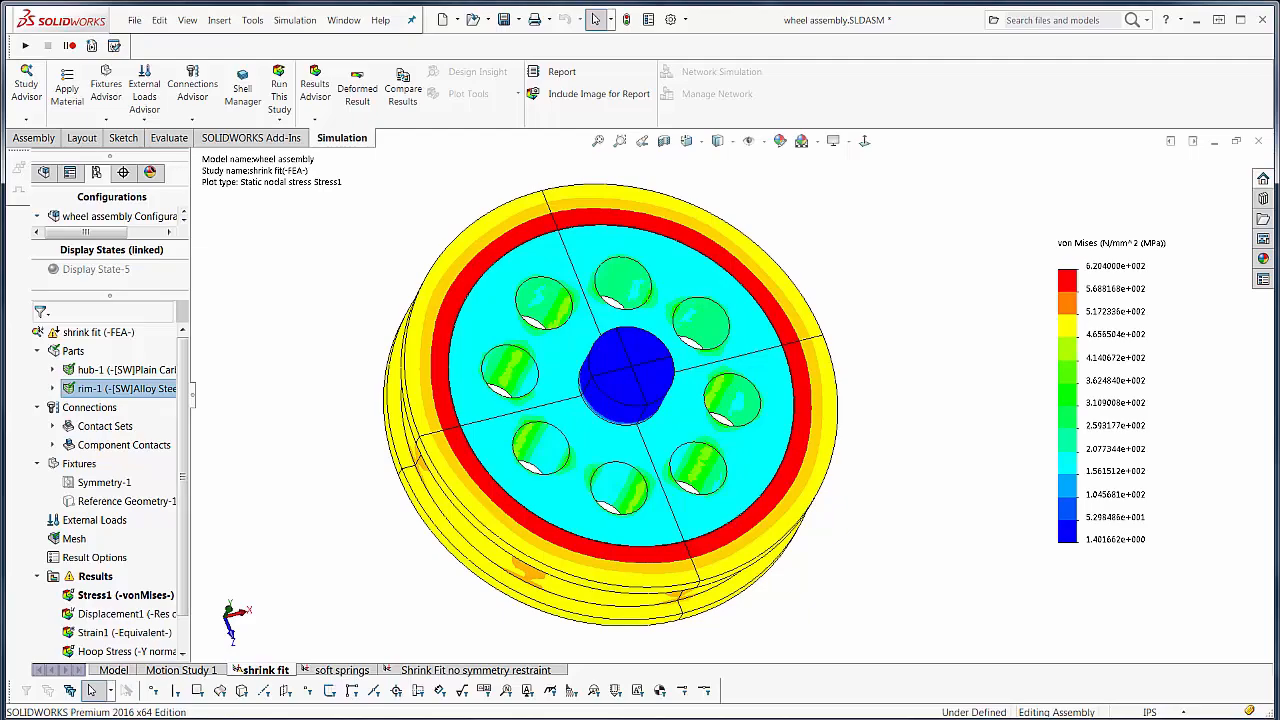